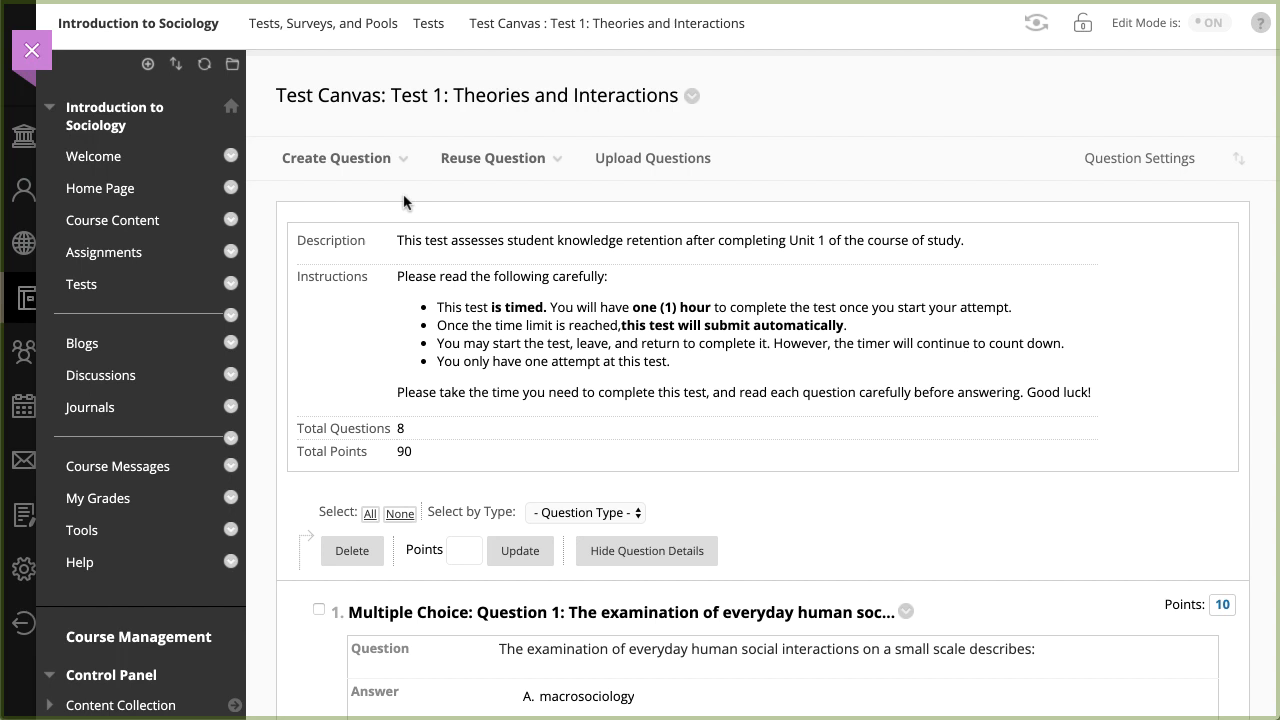
- Choose True/False from the Create Question types on the Test 1 canvas
{"action": "left_click", "coordinate": [336, 158]}
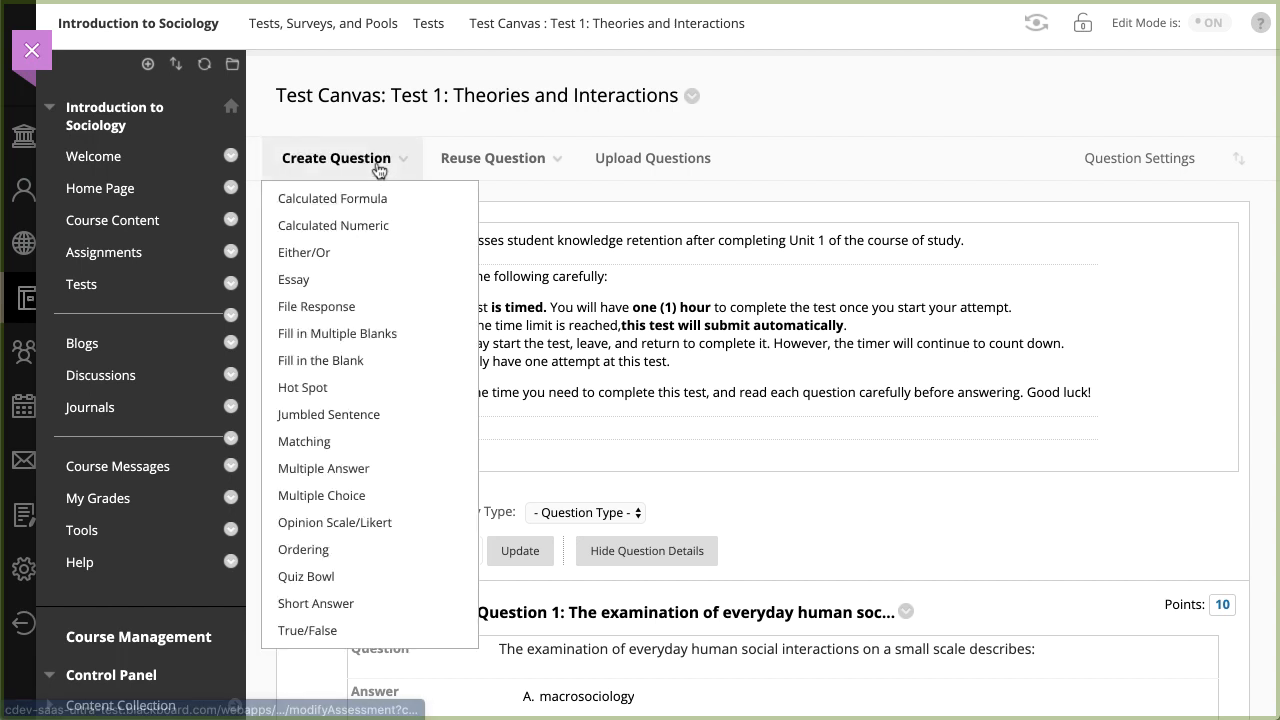
{"action": "mouse_move", "coordinate": [316, 630]}
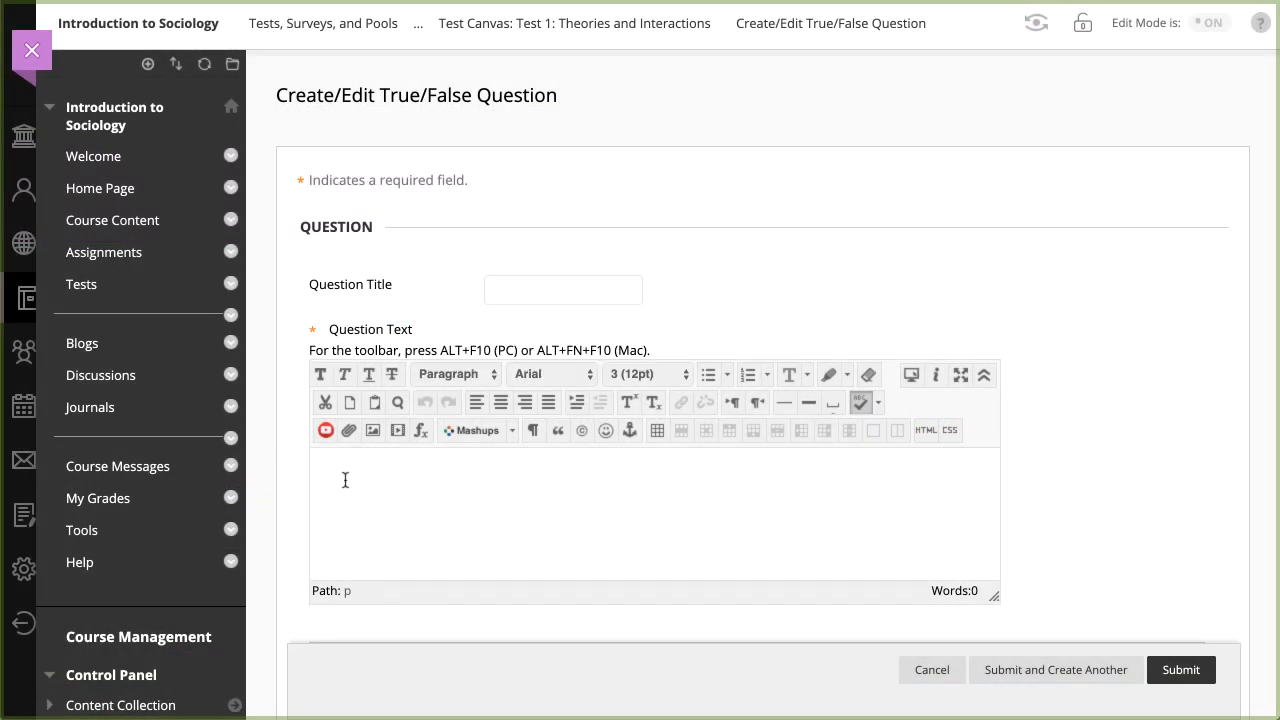
- Enter the statement that August Comte argued for identifying scientific laws governing human behavior
{"action": "type", "text": "August Comte argued for the importance of identifying scientific laws that govern human behavior."}
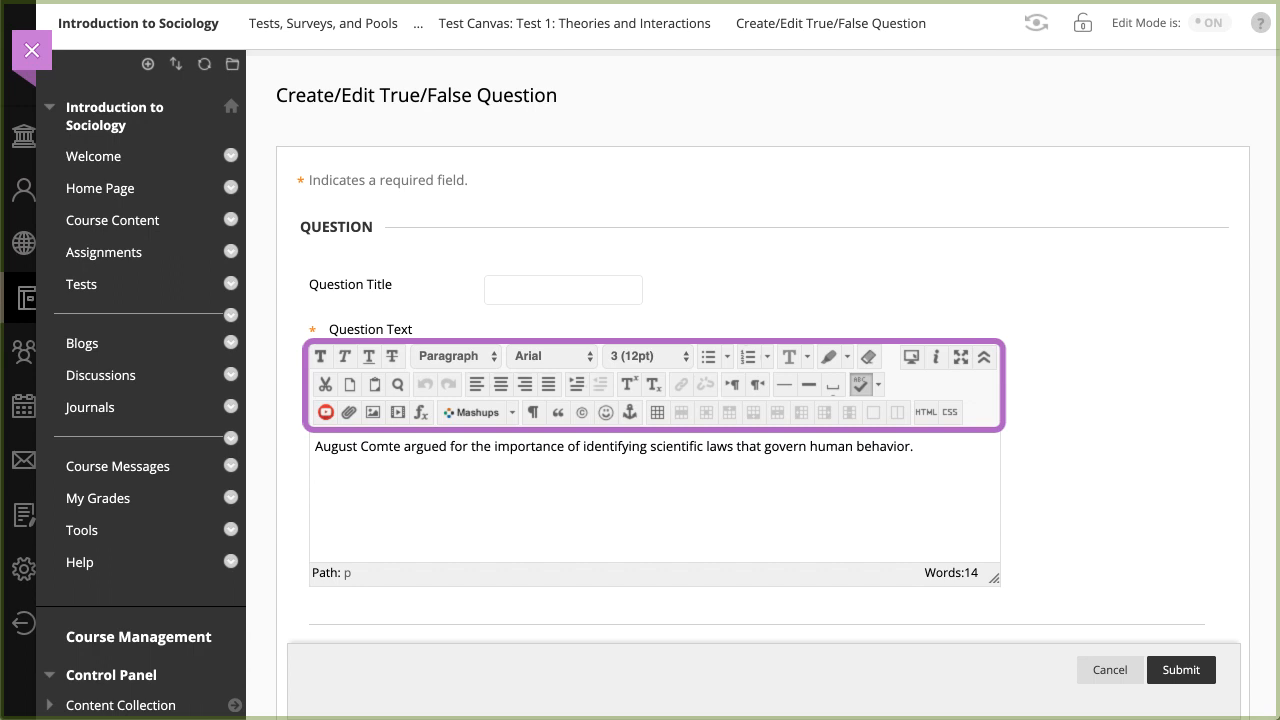
{"action": "mouse_move", "coordinate": [1060, 504]}
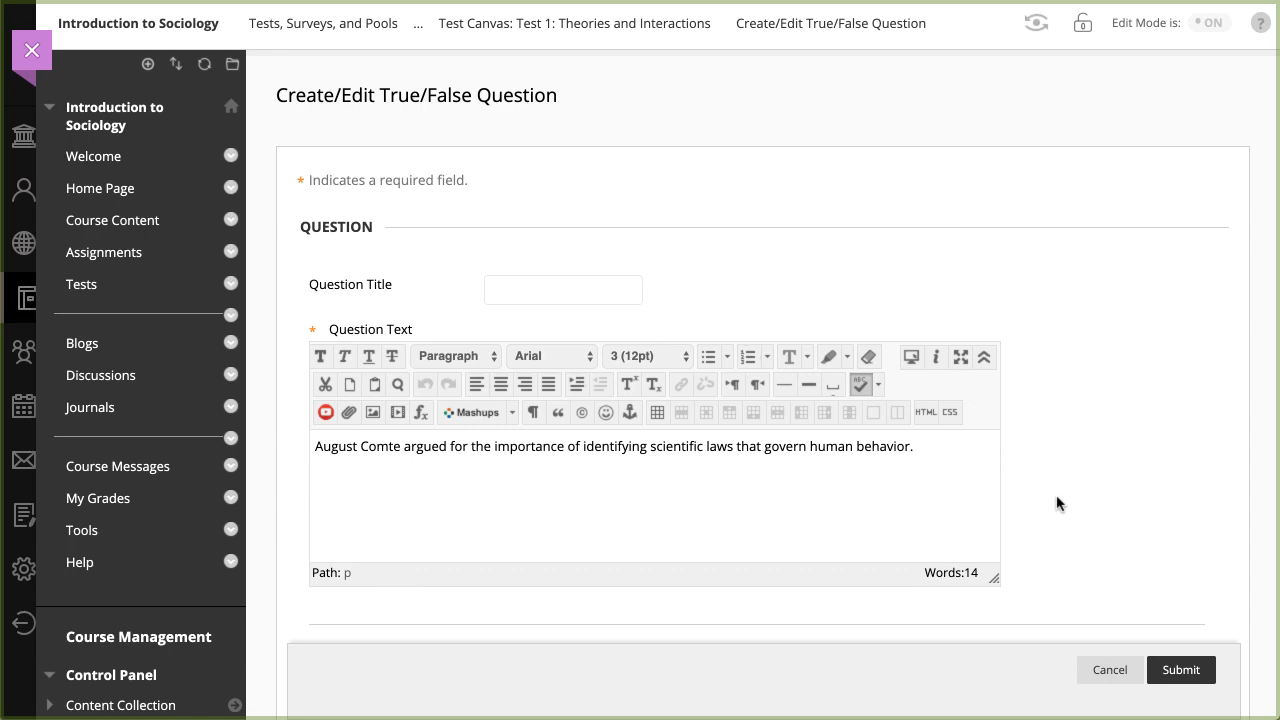
{"action": "scroll", "scroll_direction": "down", "scroll_amount": 3}
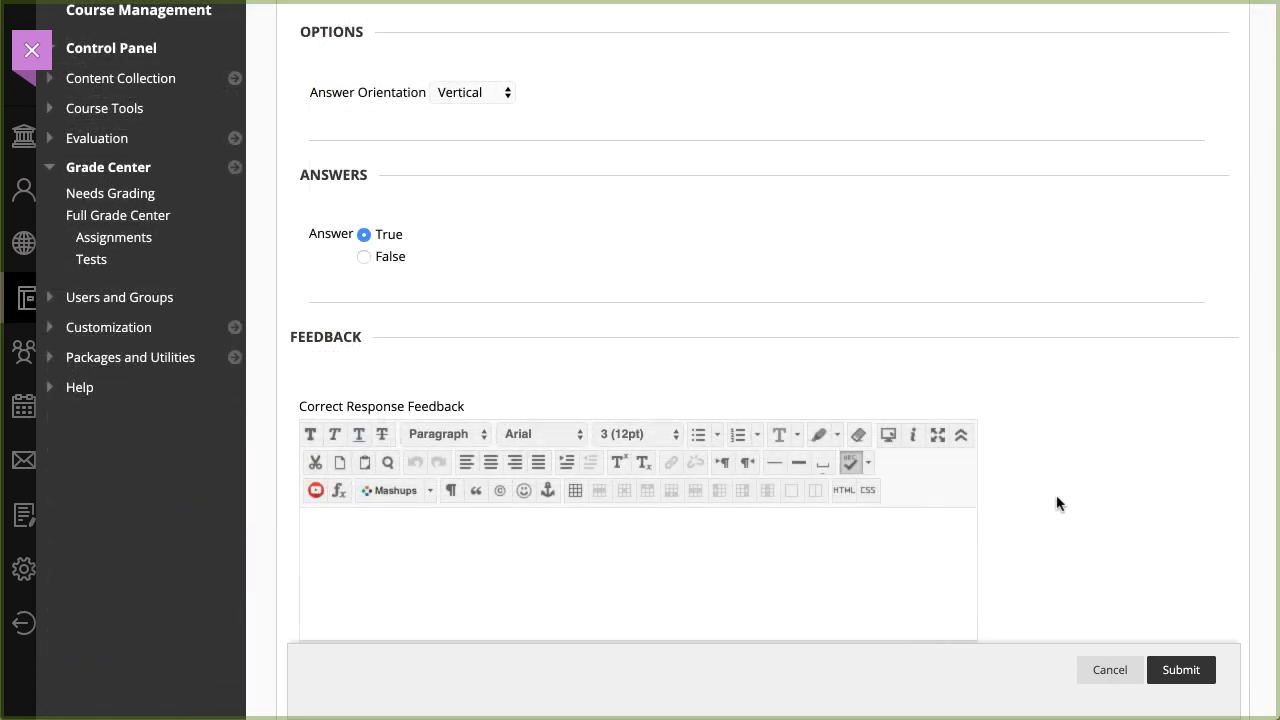
{"action": "scroll", "scroll_direction": "down", "scroll_amount": 3}
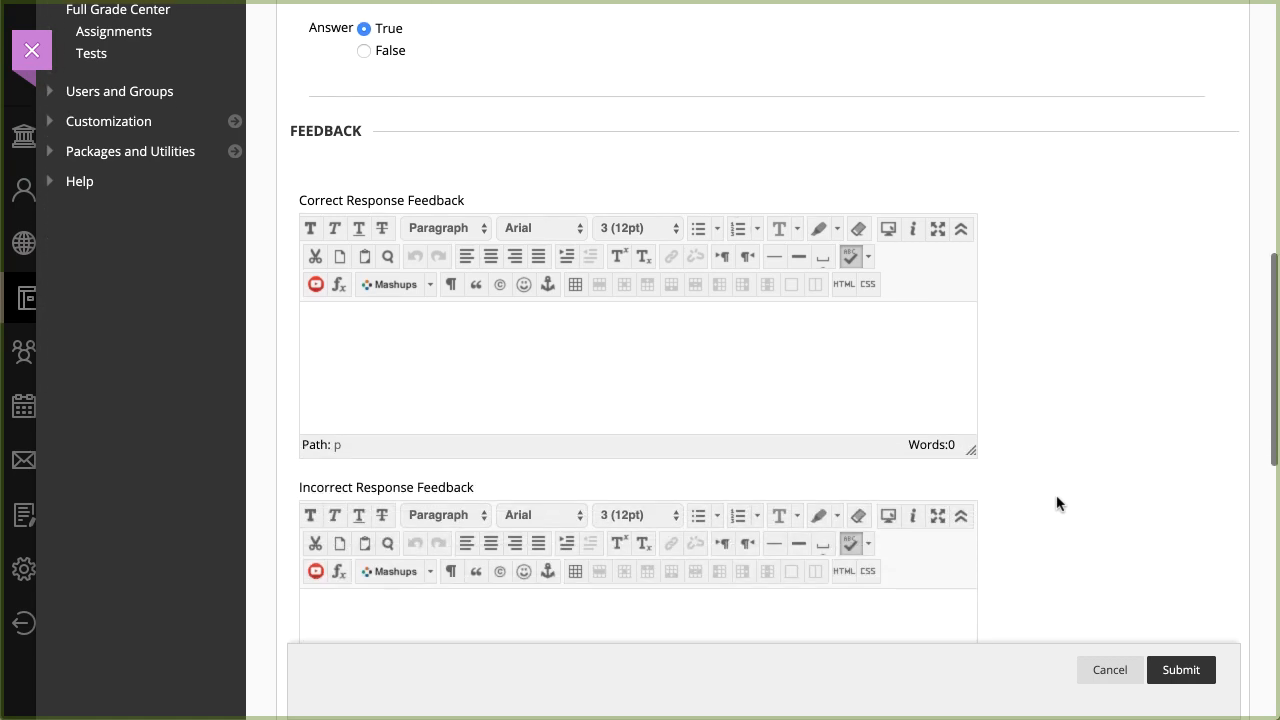
{"action": "scroll", "scroll_direction": "down", "scroll_amount": 3}
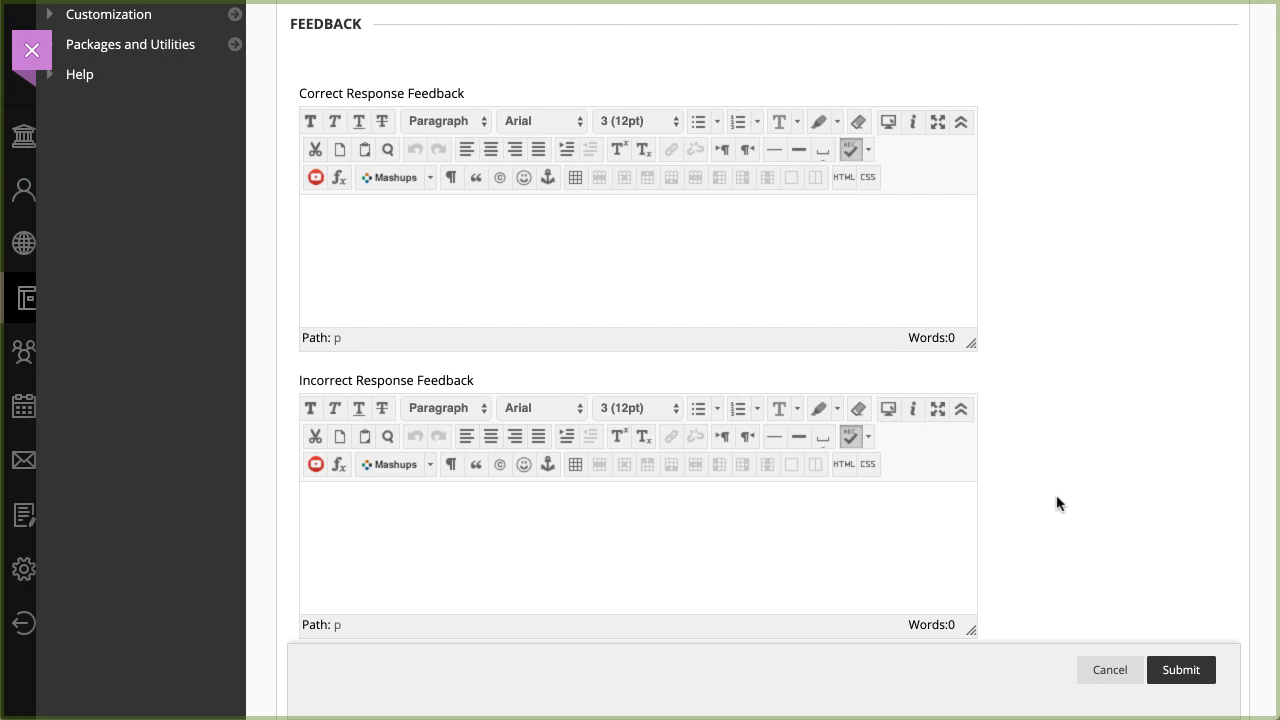
{"action": "scroll", "scroll_direction": "down", "scroll_amount": 3}
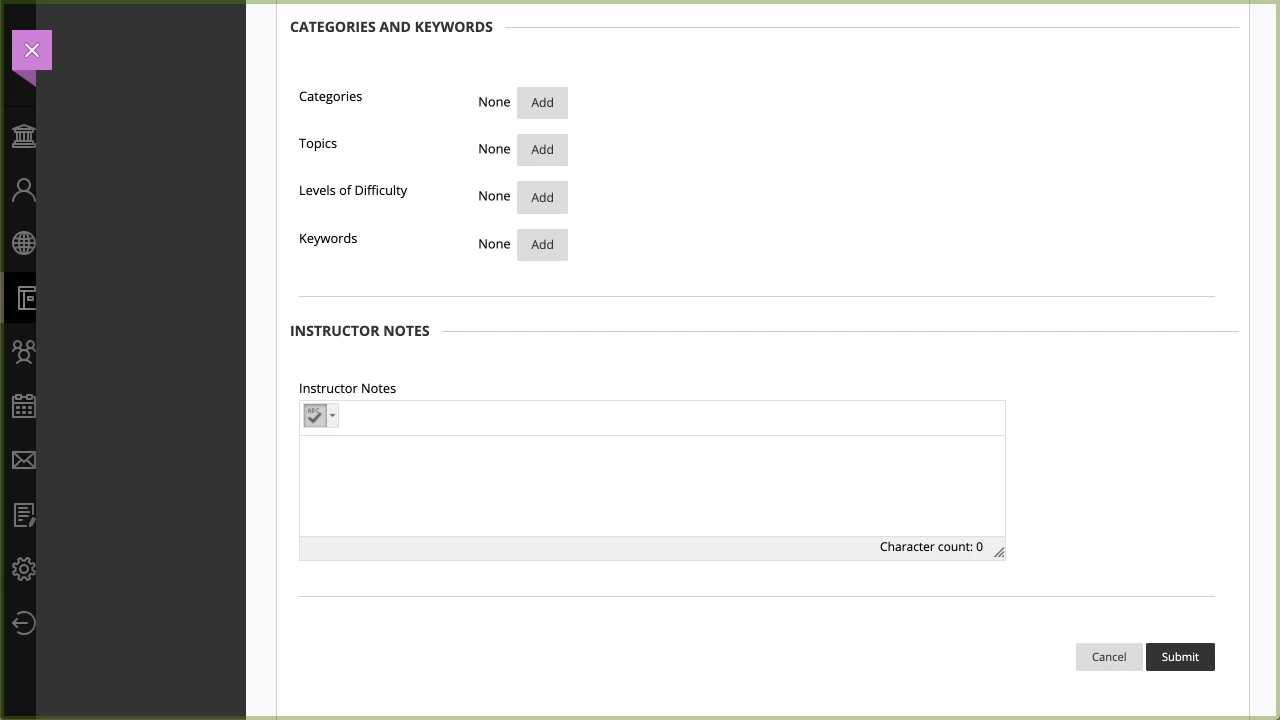
{"action": "mouse_move", "coordinate": [1048, 502]}
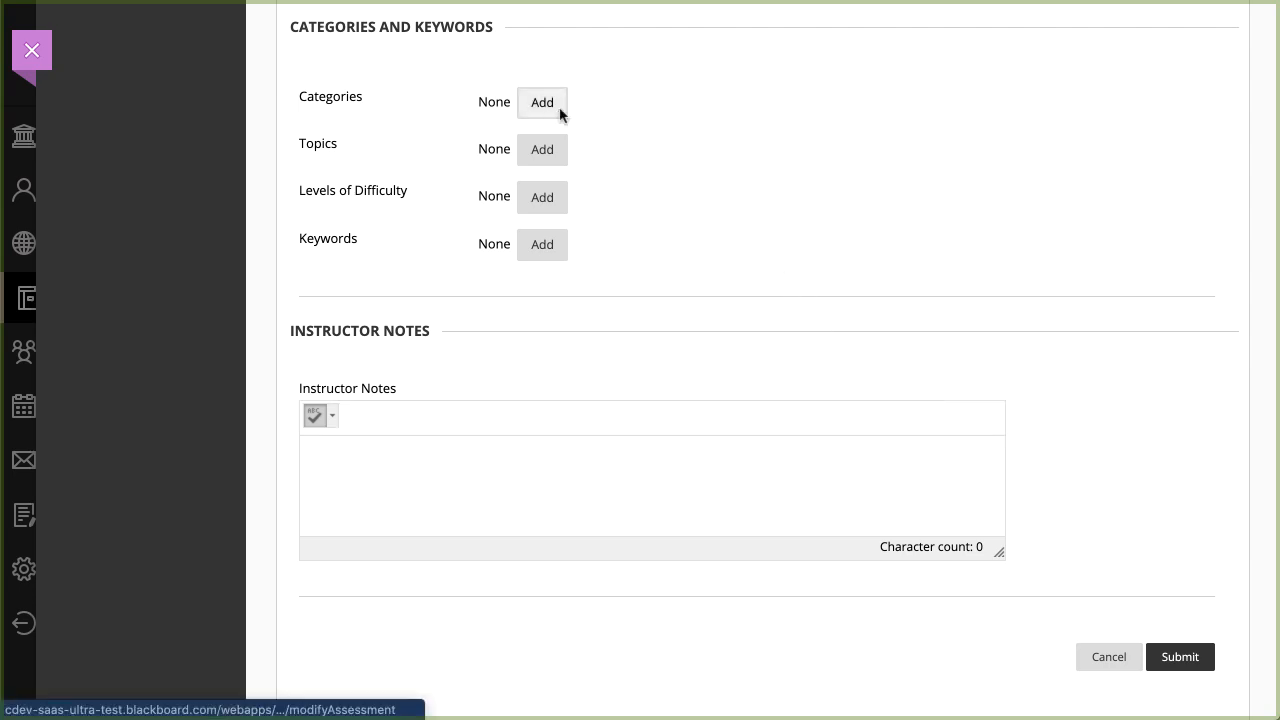
- Add a category tag field under Categories and Keywords for the question
{"action": "left_click", "coordinate": [542, 102]}
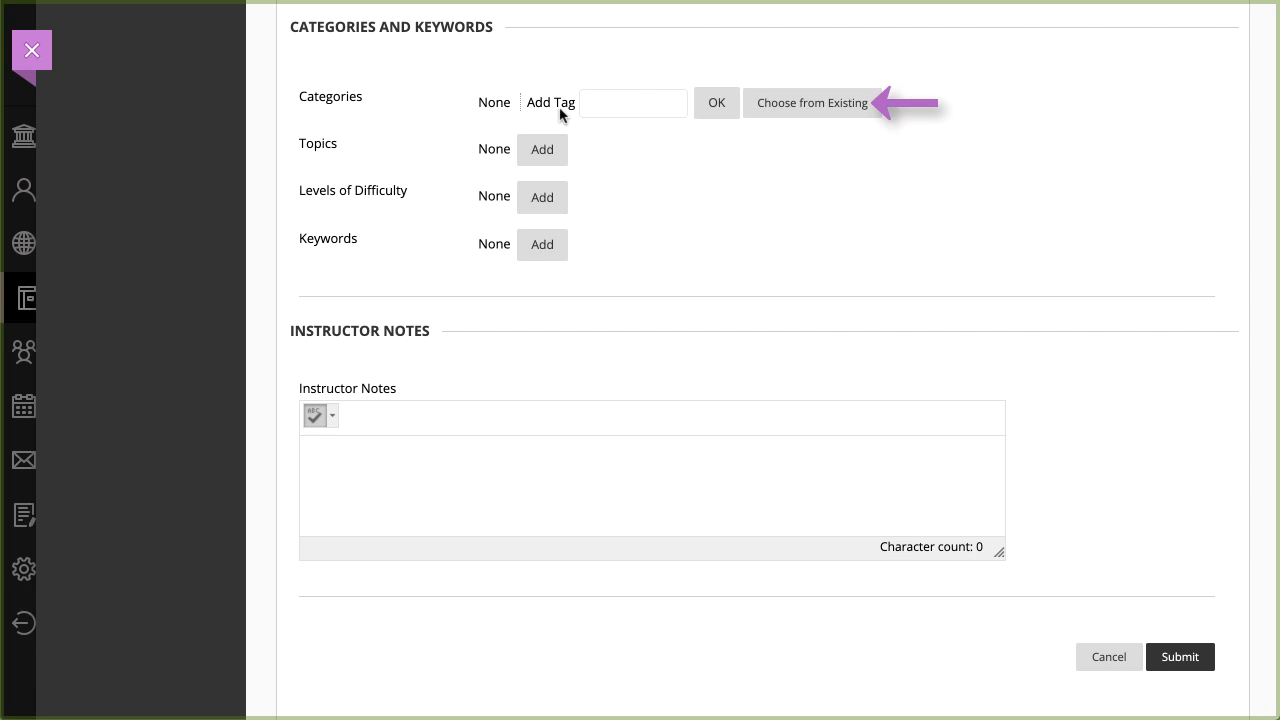
{"action": "left_click", "coordinate": [812, 104]}
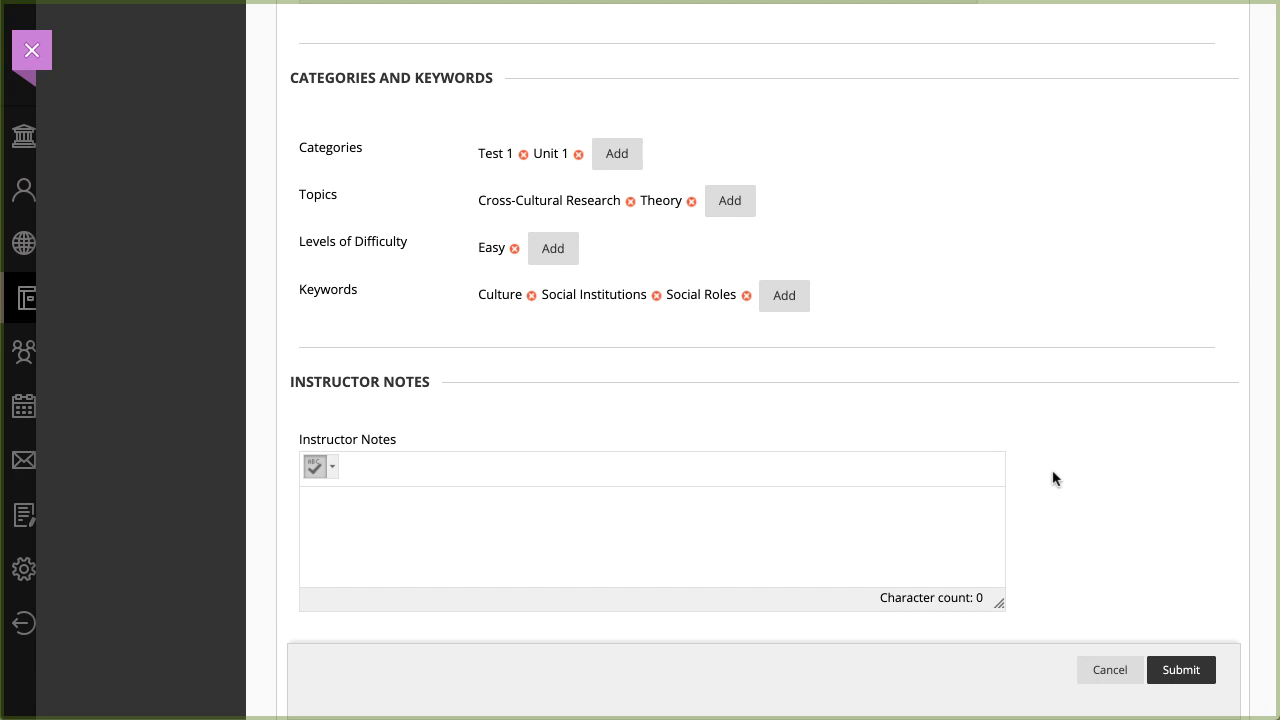
{"action": "mouse_move", "coordinate": [1136, 530]}
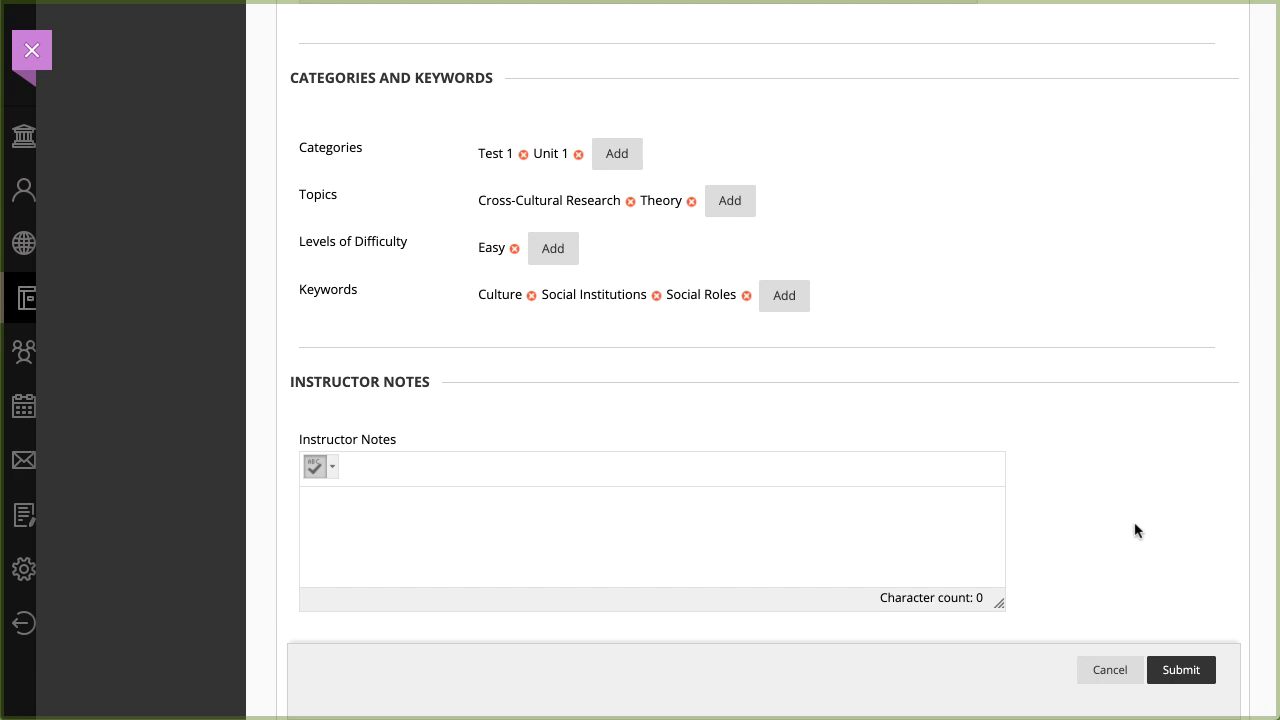